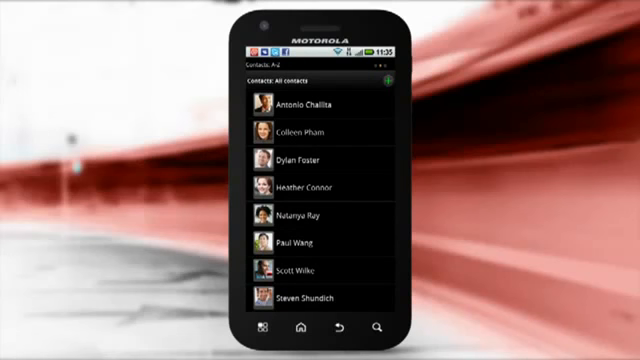
Filter the contacts list to show only the Twitter group.
{"action": "left_click", "coordinate": [302, 104]}
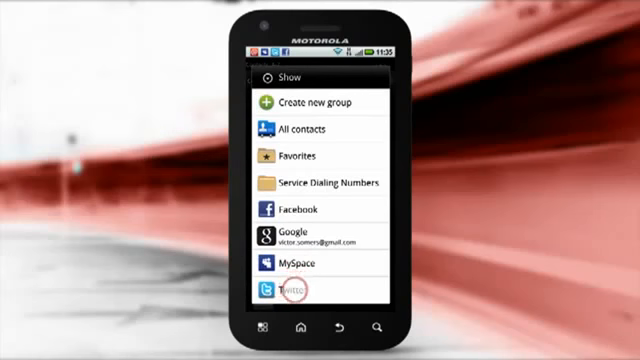
{"action": "left_click", "coordinate": [280, 292]}
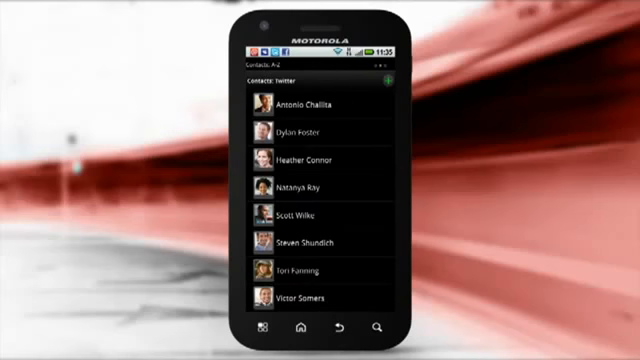
{"action": "left_click", "coordinate": [300, 158]}
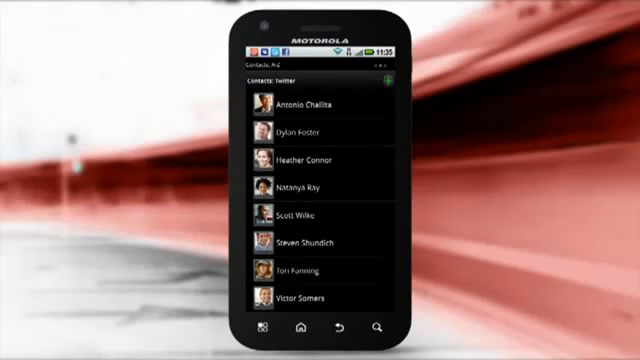
{"action": "left_click", "coordinate": [388, 84]}
{"action": "type", "text": "Renaldi"}
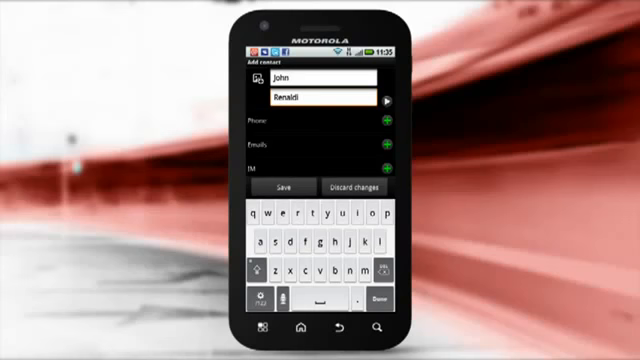
{"action": "left_click", "coordinate": [288, 190]}
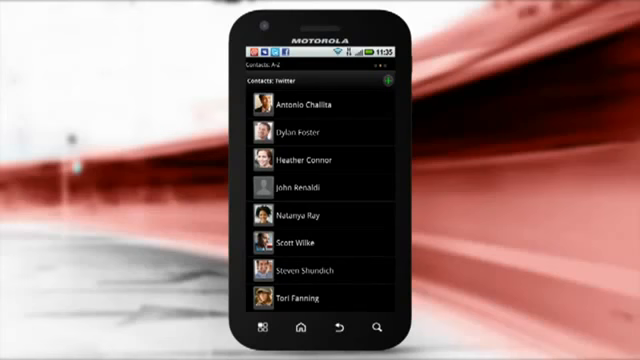
{"action": "left_click", "coordinate": [304, 240]}
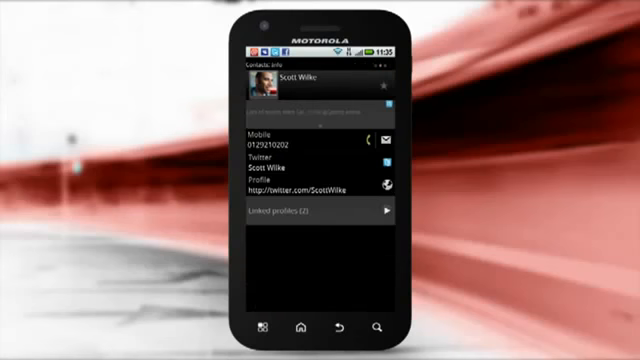
{"action": "left_click", "coordinate": [262, 328]}
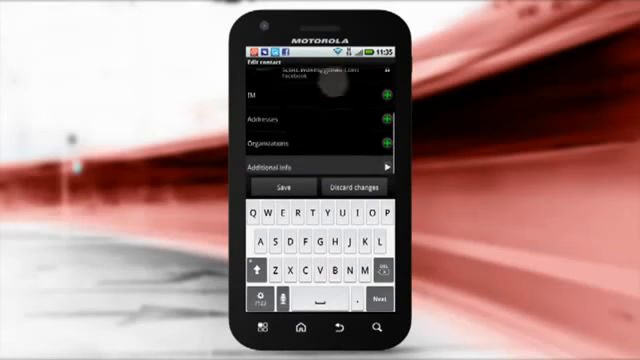
{"action": "left_click", "coordinate": [288, 192]}
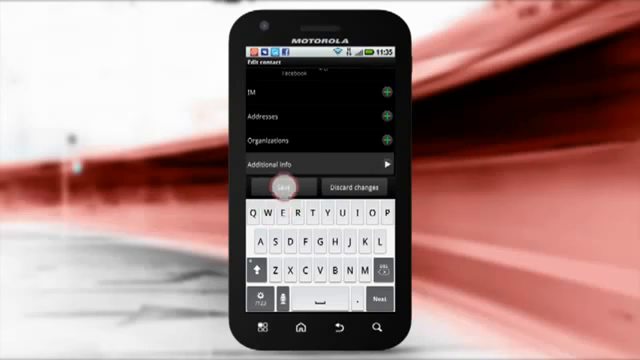